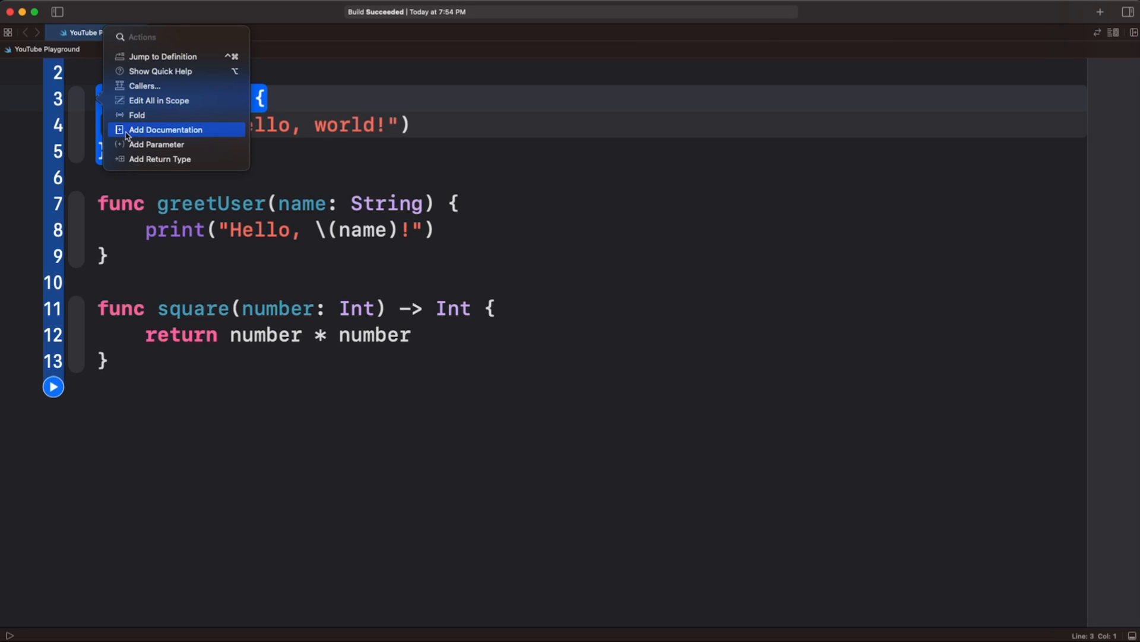
pyautogui.moveTo(207, 136)
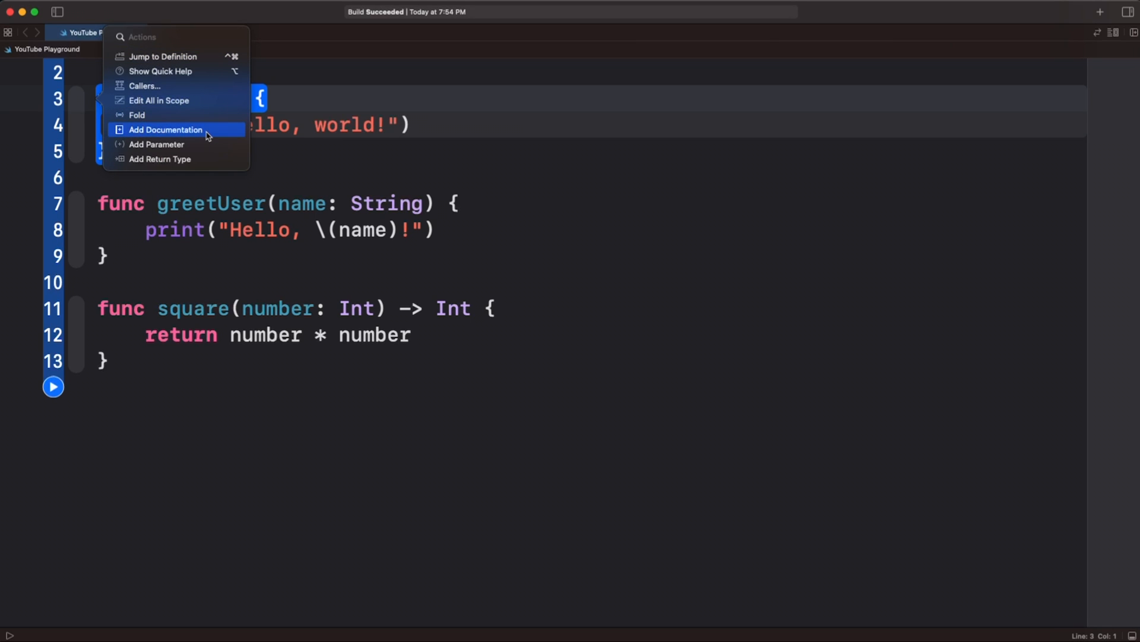
# Add a '/// Say something' doc comment to greet() and call greet() at the bottom.
pyautogui.click(165, 130)
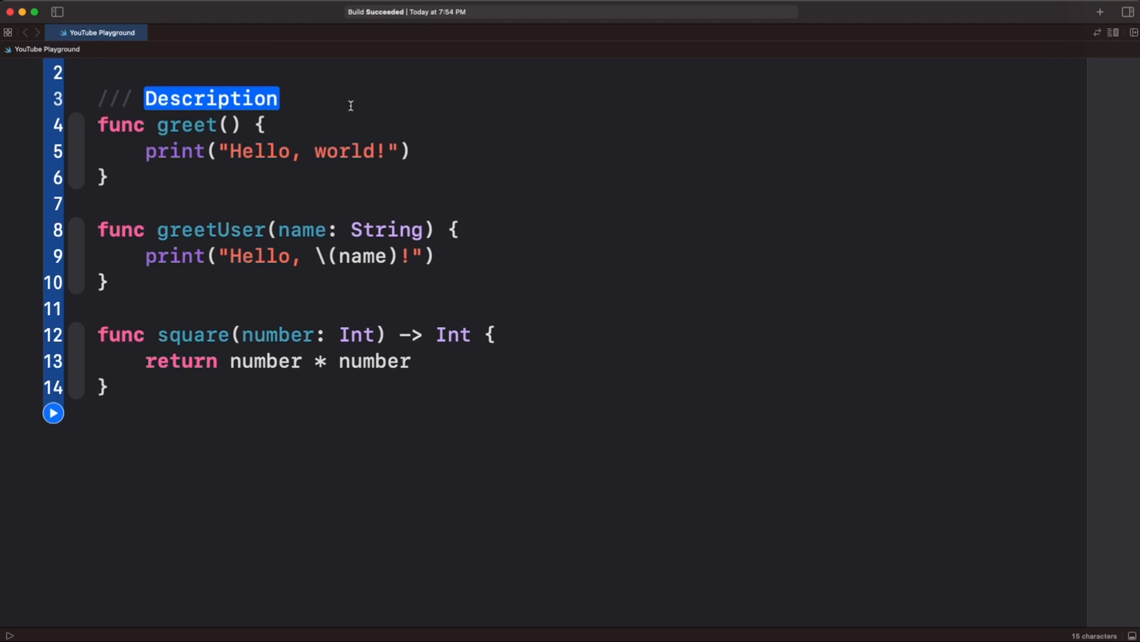
pyautogui.moveTo(294, 97)
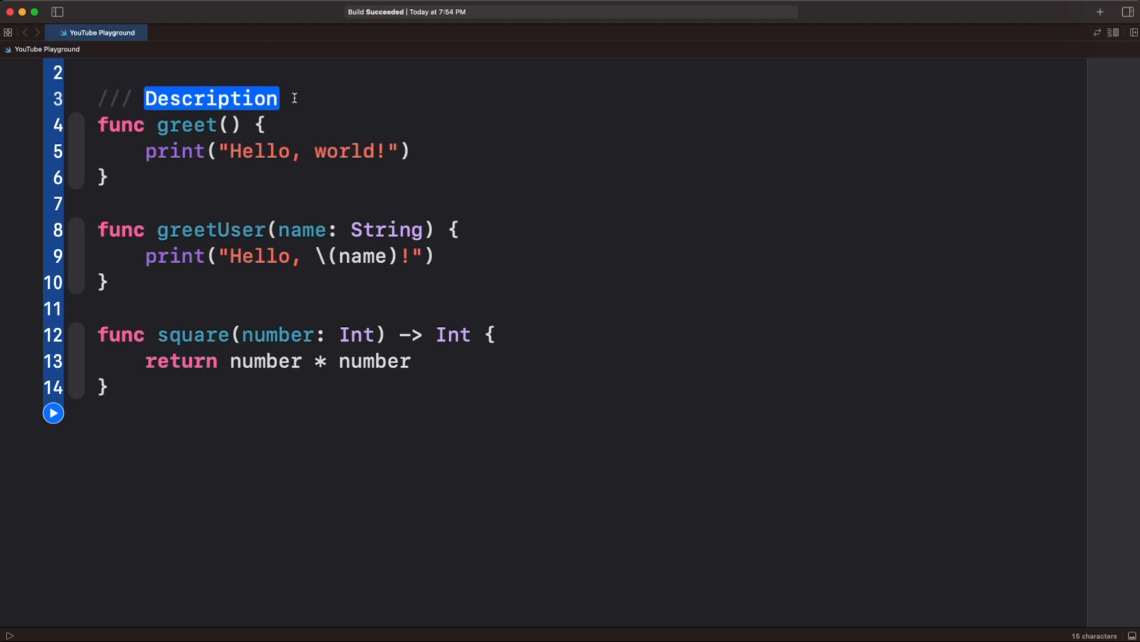
pyautogui.write('Say something')
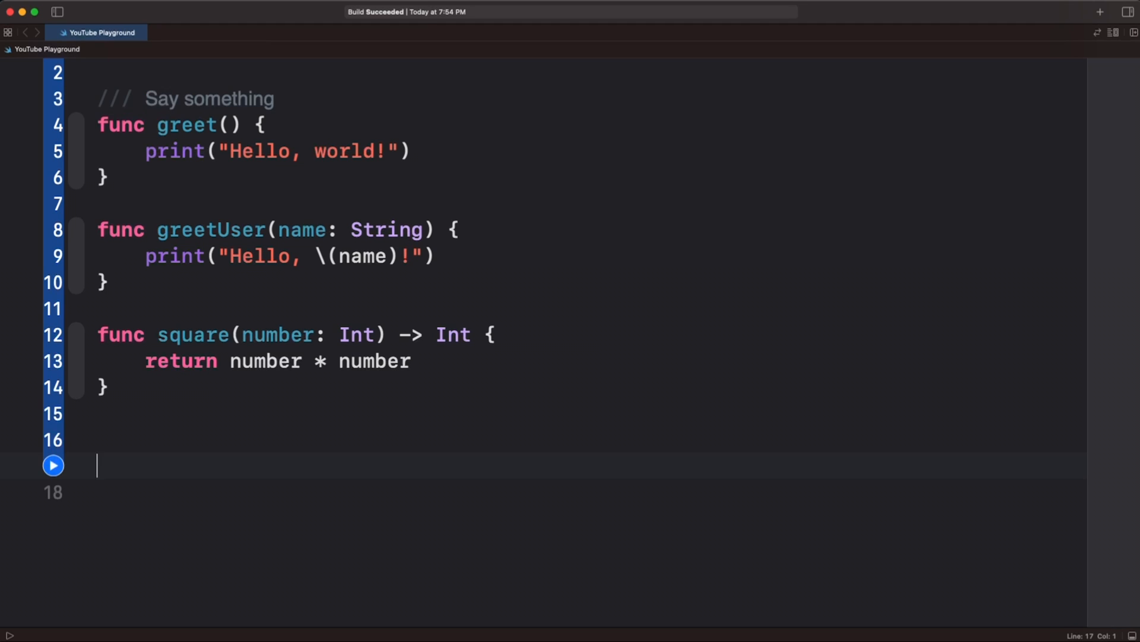
pyautogui.write('greet(')
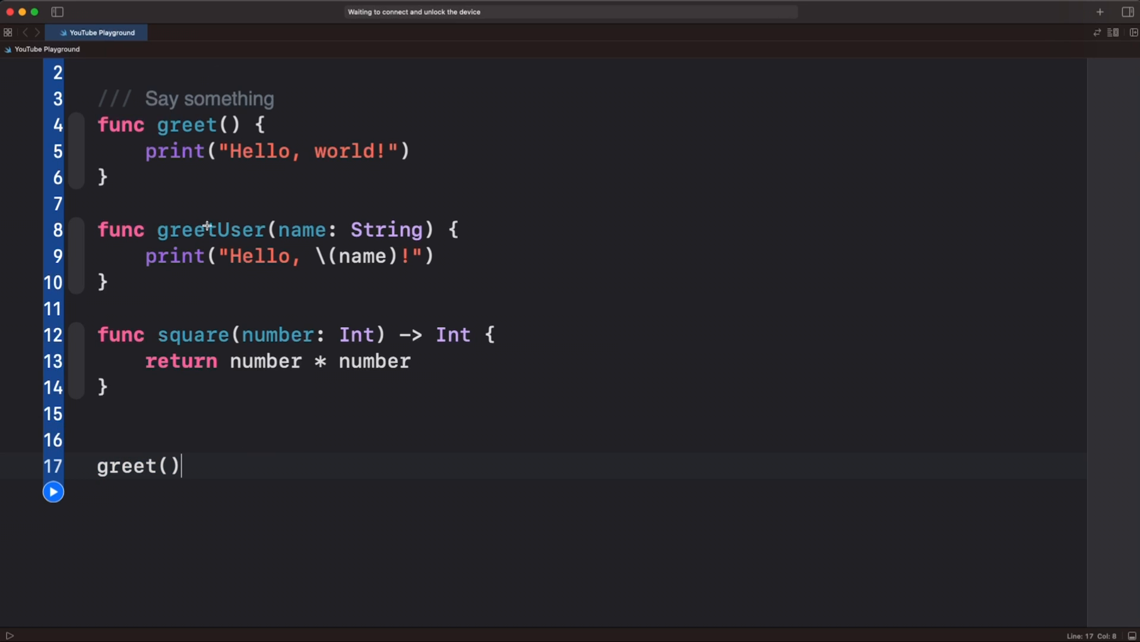
# Insert a documentation template with Description and name parameter lines above greetUser(name:).
pyautogui.doubleClick(210, 229)
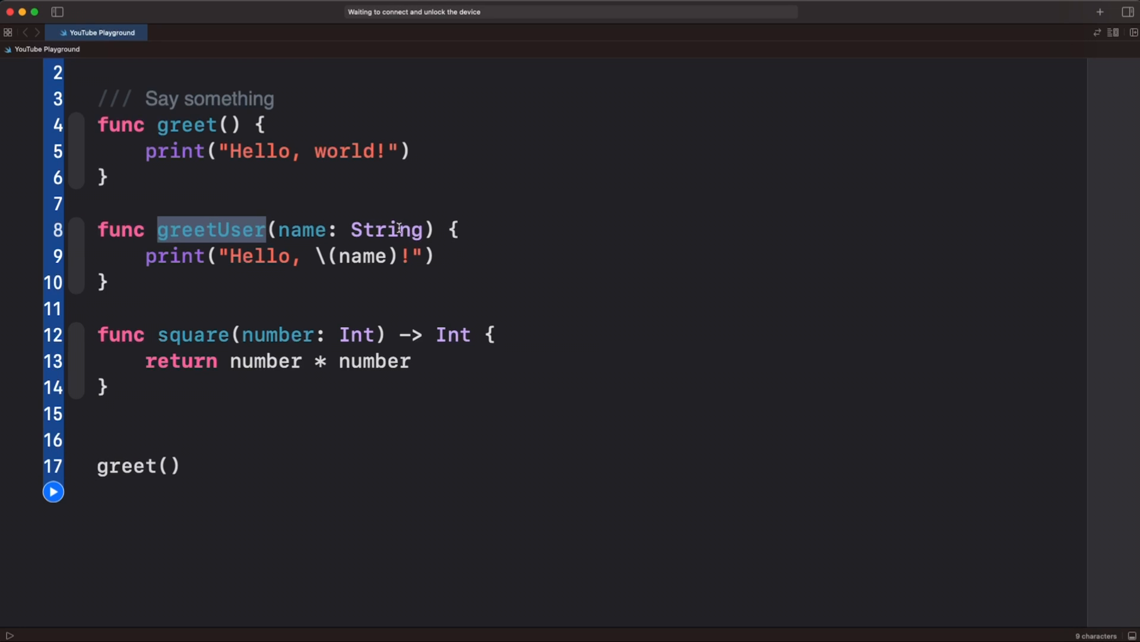
pyautogui.click(240, 230)
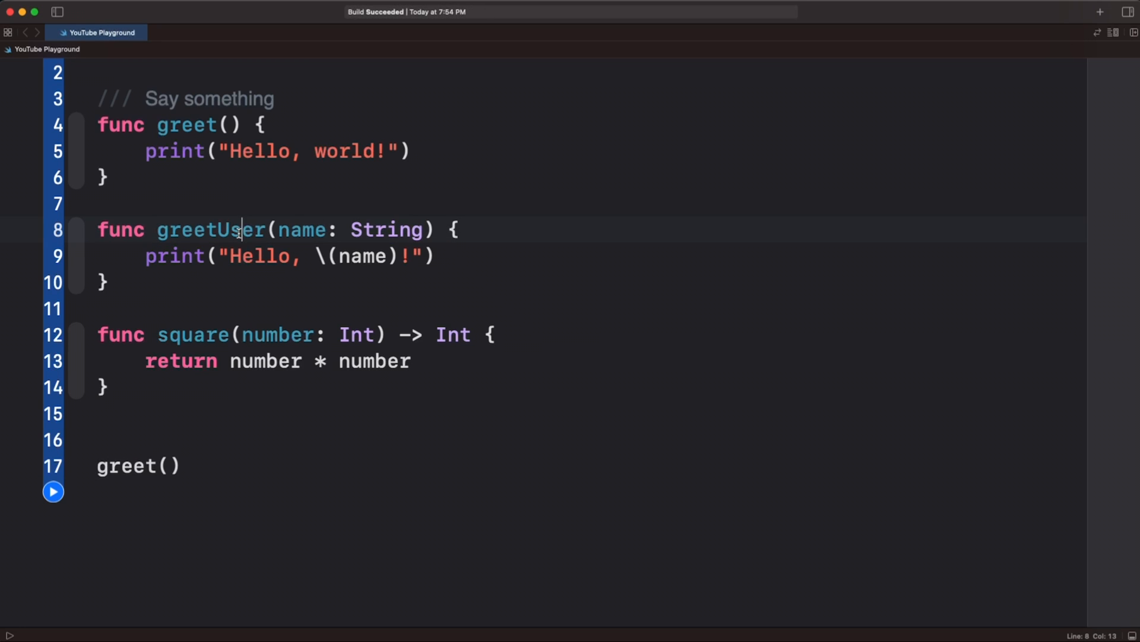
pyautogui.rightClick(211, 230)
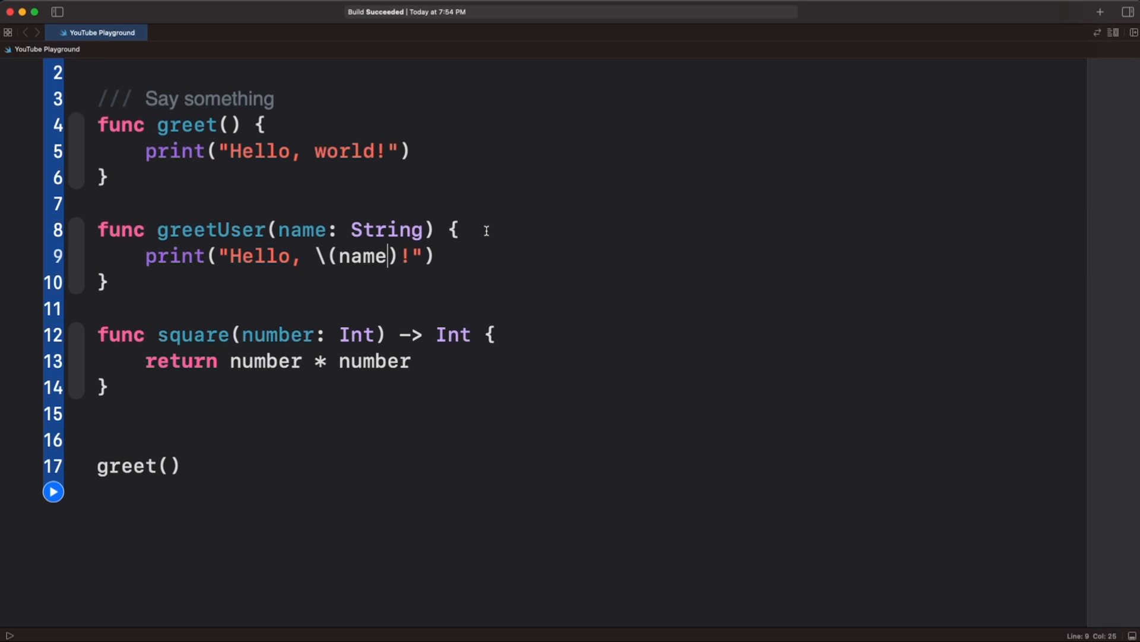
pyautogui.click(458, 230)
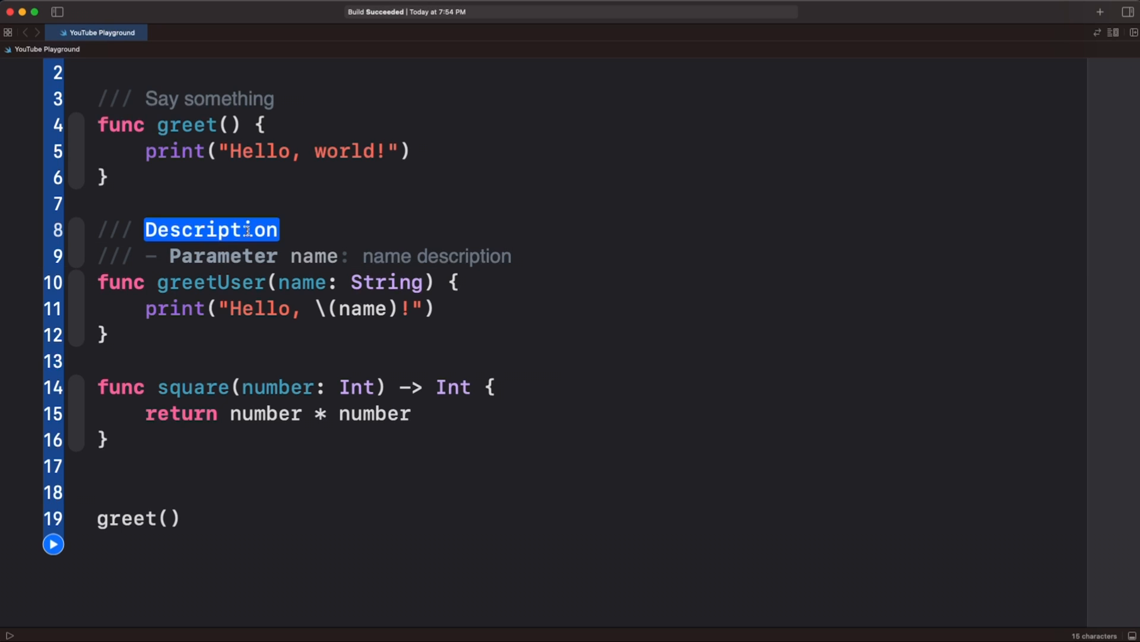
# Place the caret in square(number:) to document it.
pyautogui.click(453, 386)
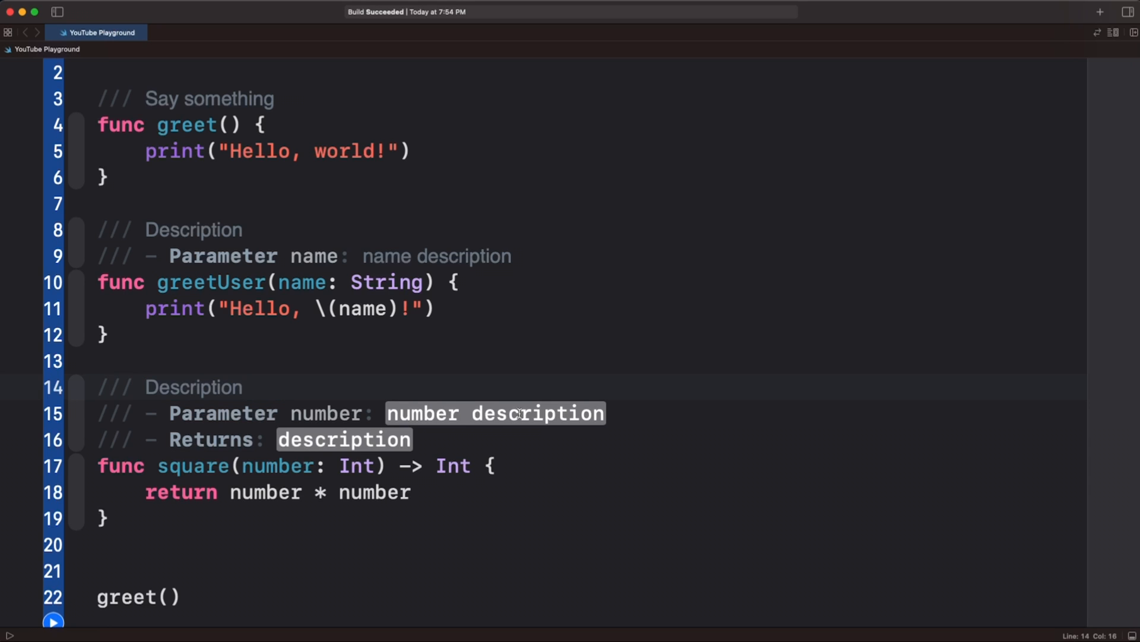
# Describe square's number parameter as 'When called, it calculates the square of the given number.'.
pyautogui.click(553, 414)
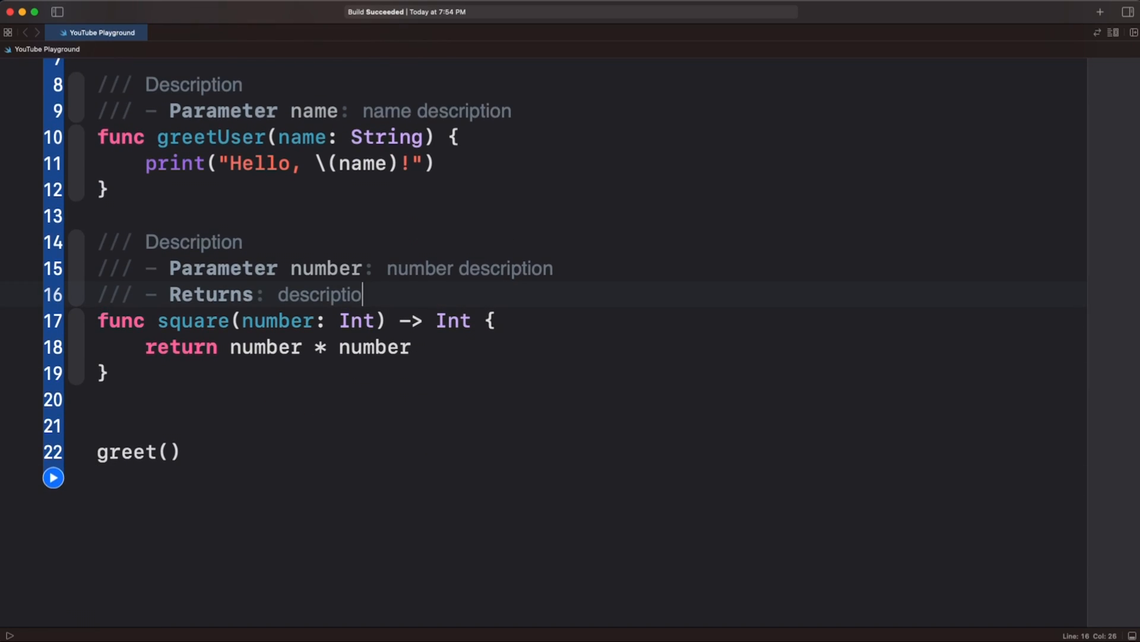
pyautogui.press('Backspace')
pyautogui.write('returns a In')
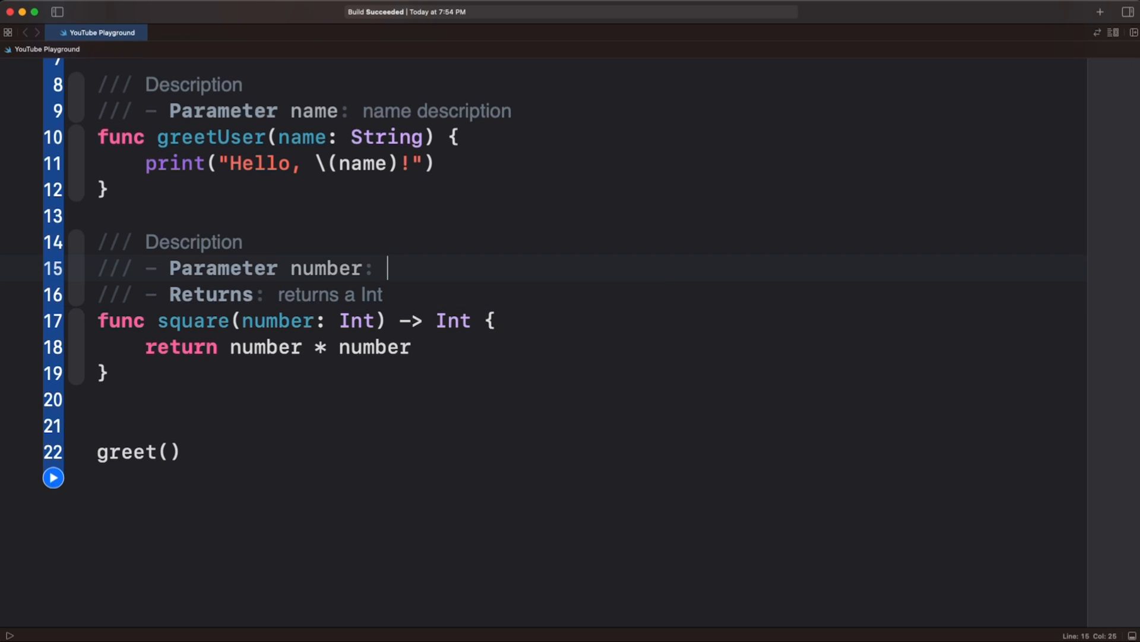
pyautogui.write('When called, it calculates the square of the given number.')
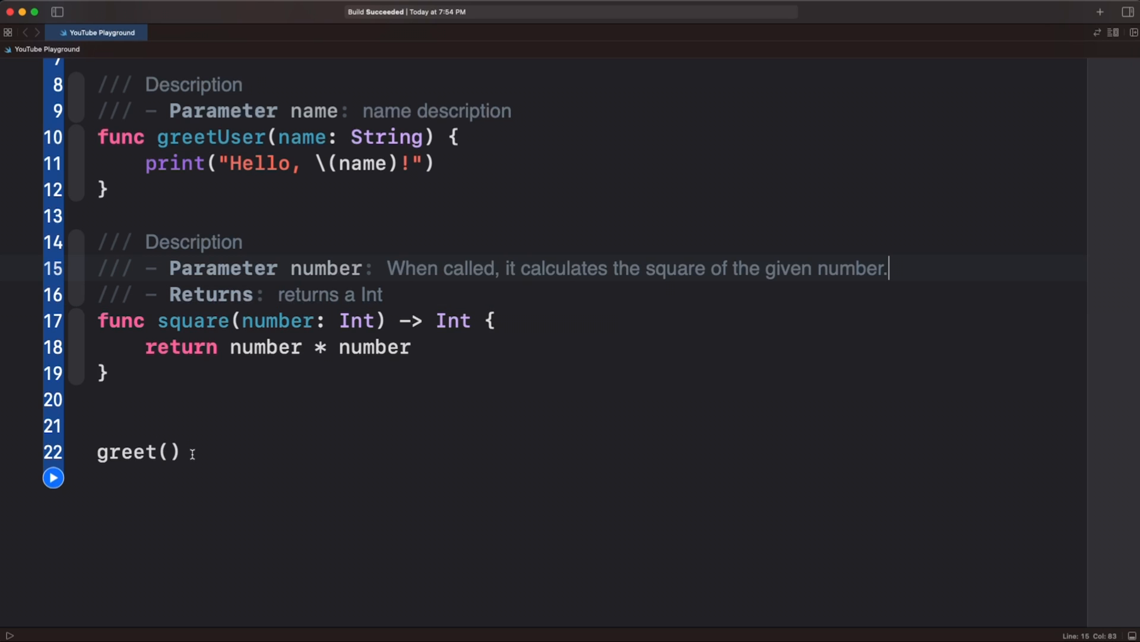
pyautogui.doubleClick(135, 451)
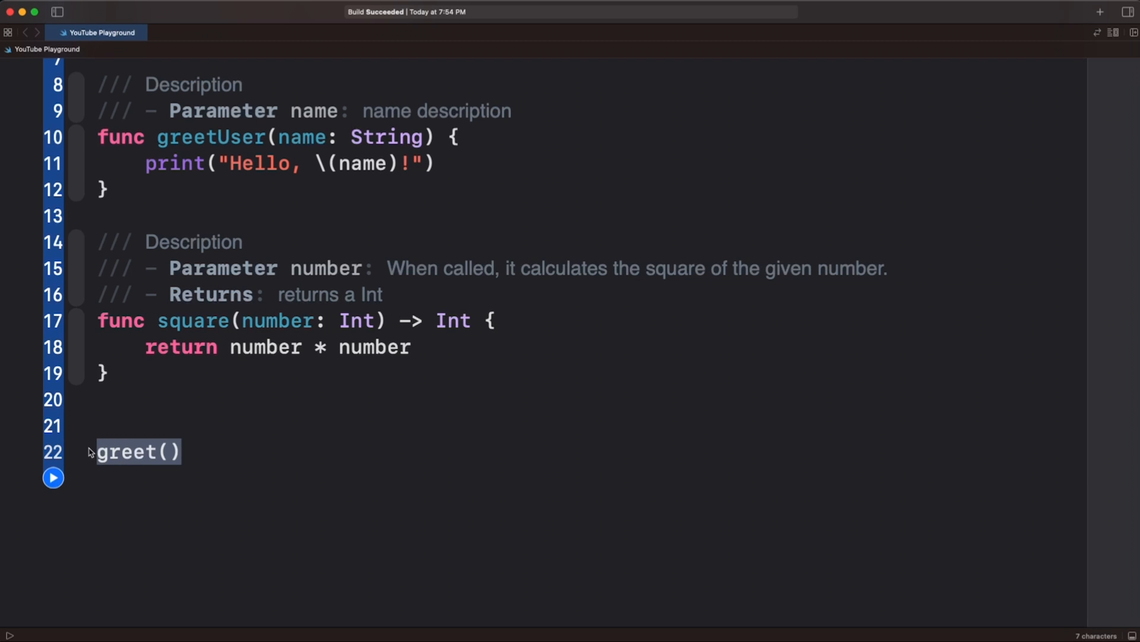
# Start typing square(number: 5) over the greet() call.
pyautogui.write('square(number: 5')
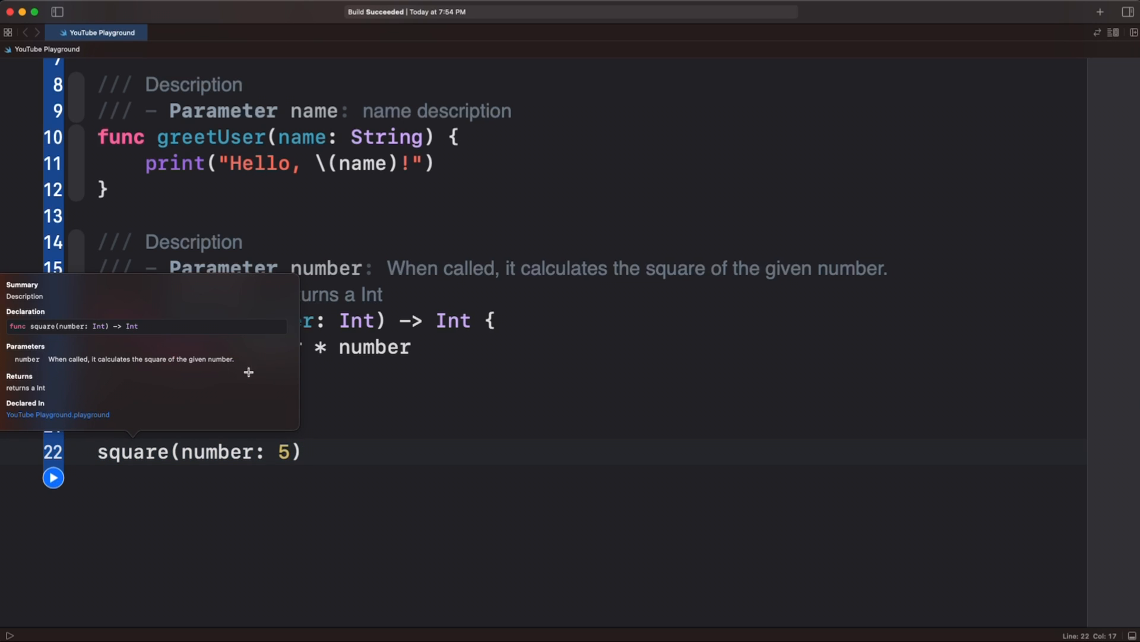
pyautogui.moveTo(256, 409)
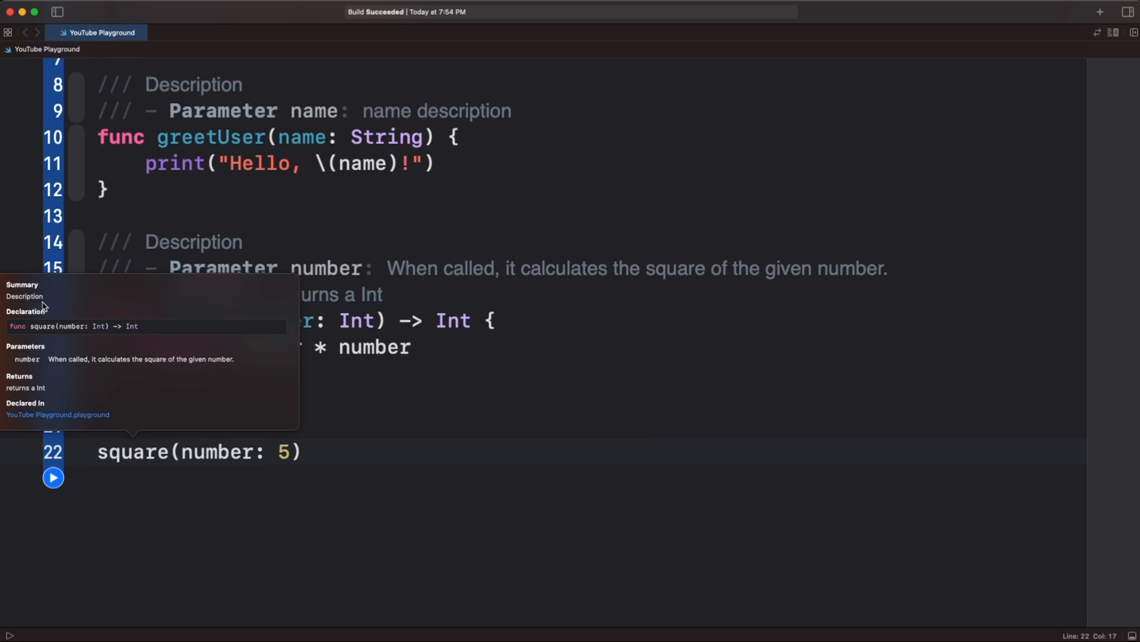
pyautogui.moveTo(335, 461)
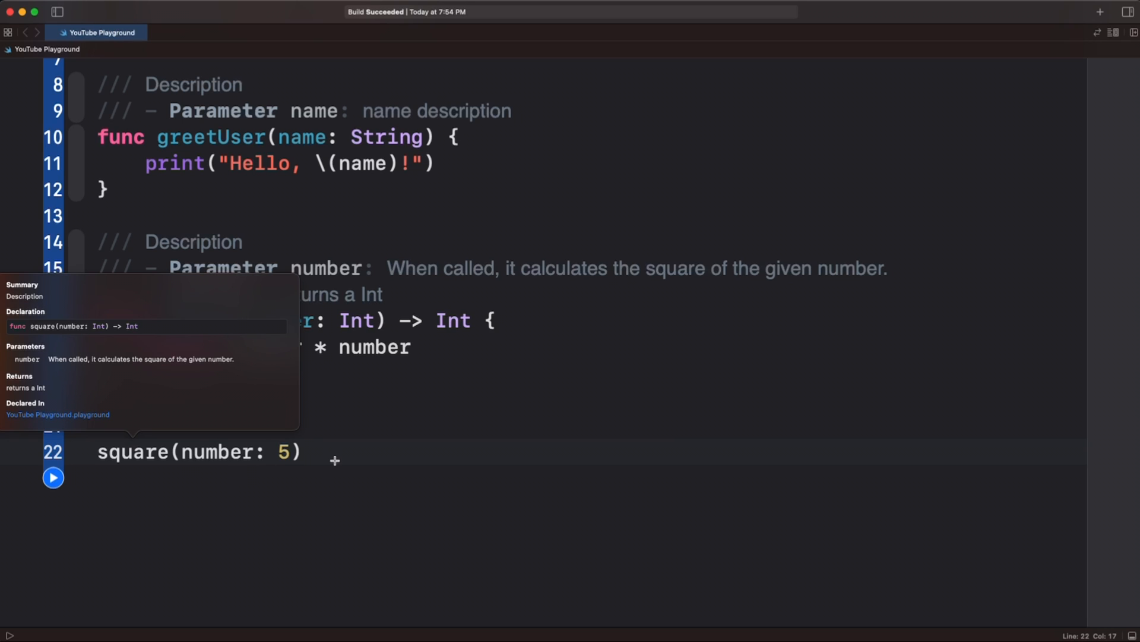